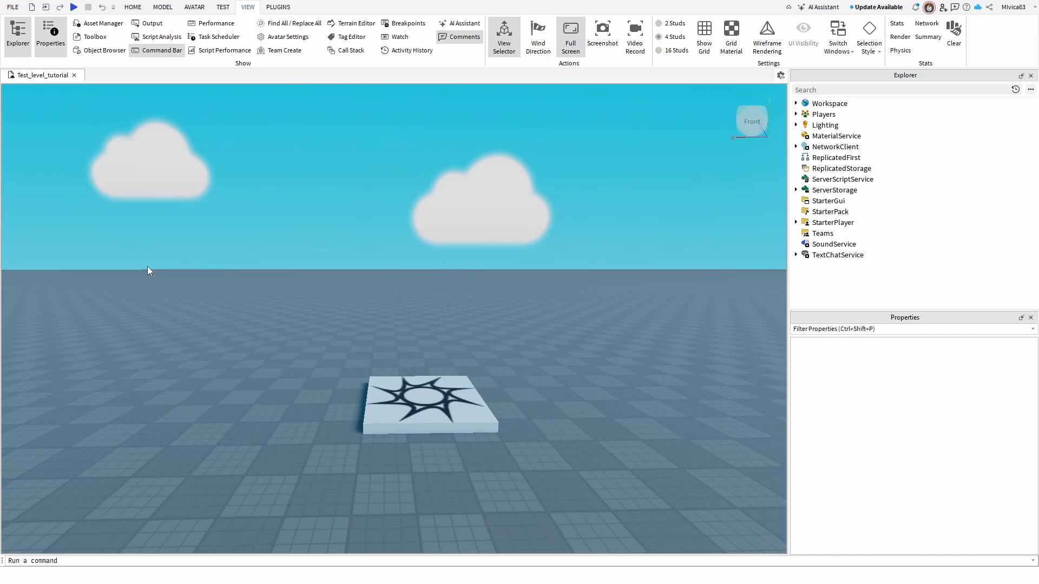
# Step: Run a brief play test of the place, then begin adding the HD Admin model
pyautogui.click(74, 7)
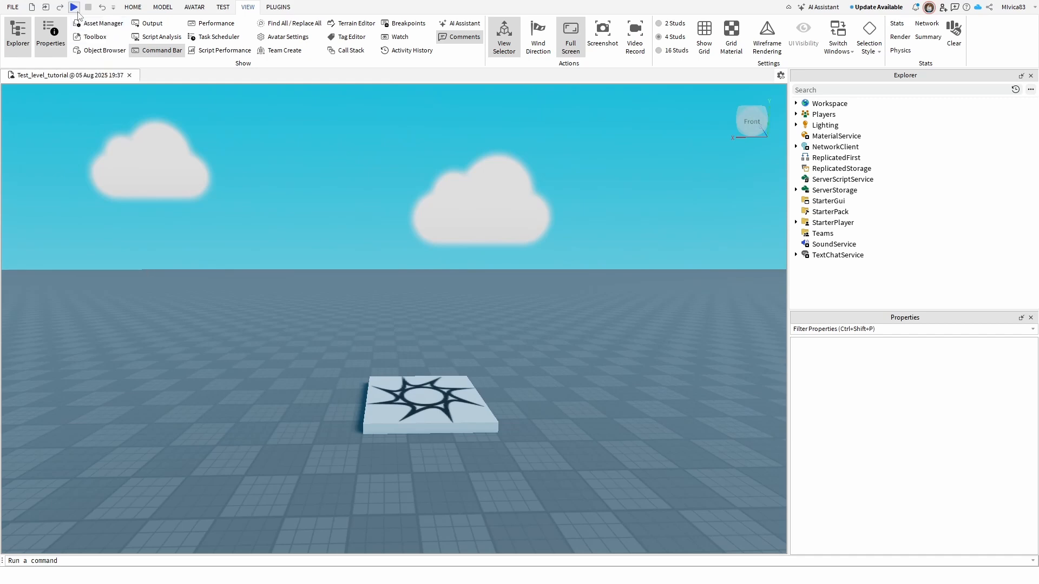
pyautogui.click(74, 7)
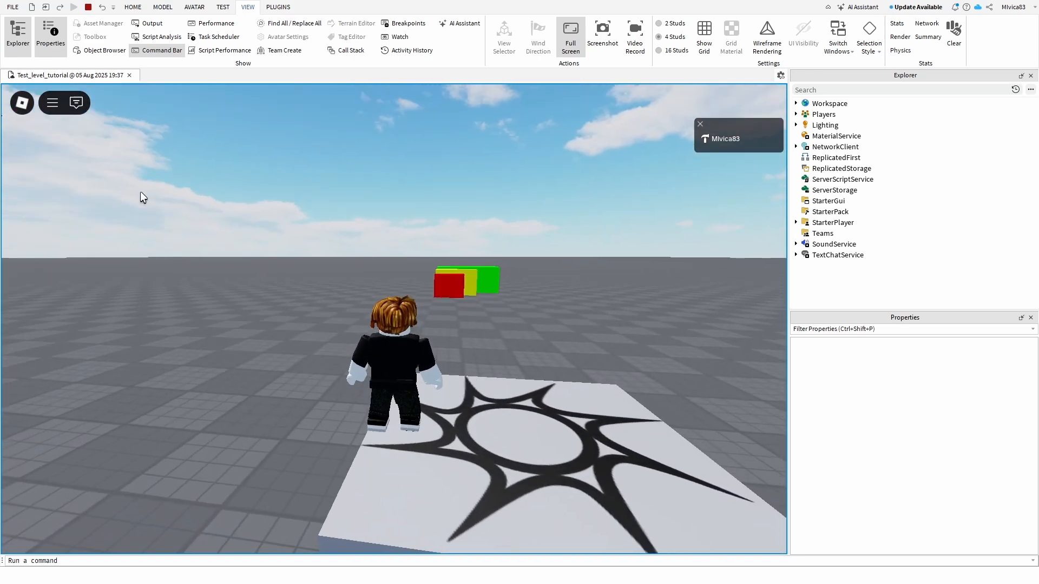
pyautogui.moveTo(126, 100)
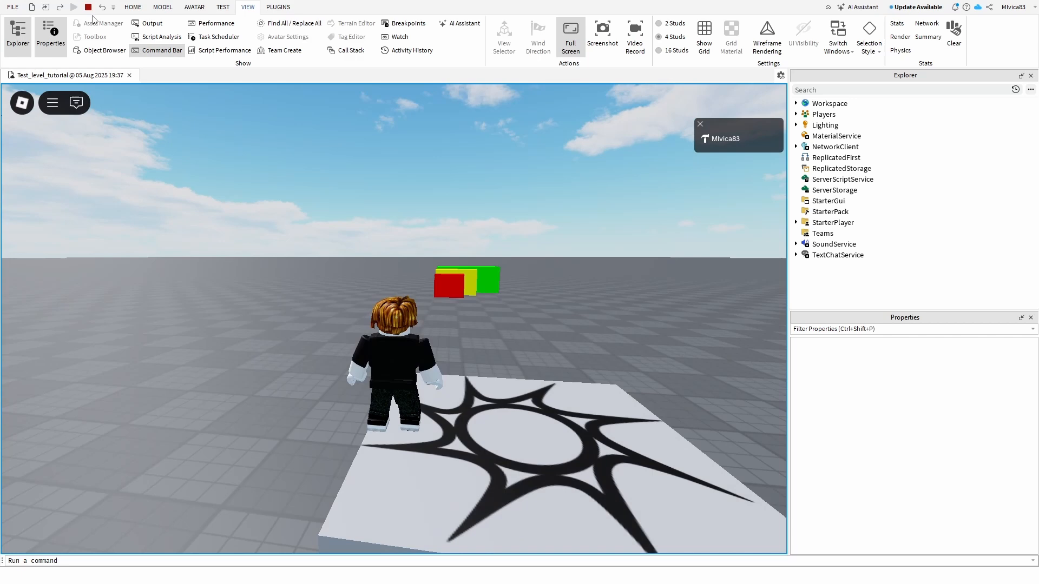
pyautogui.click(73, 6)
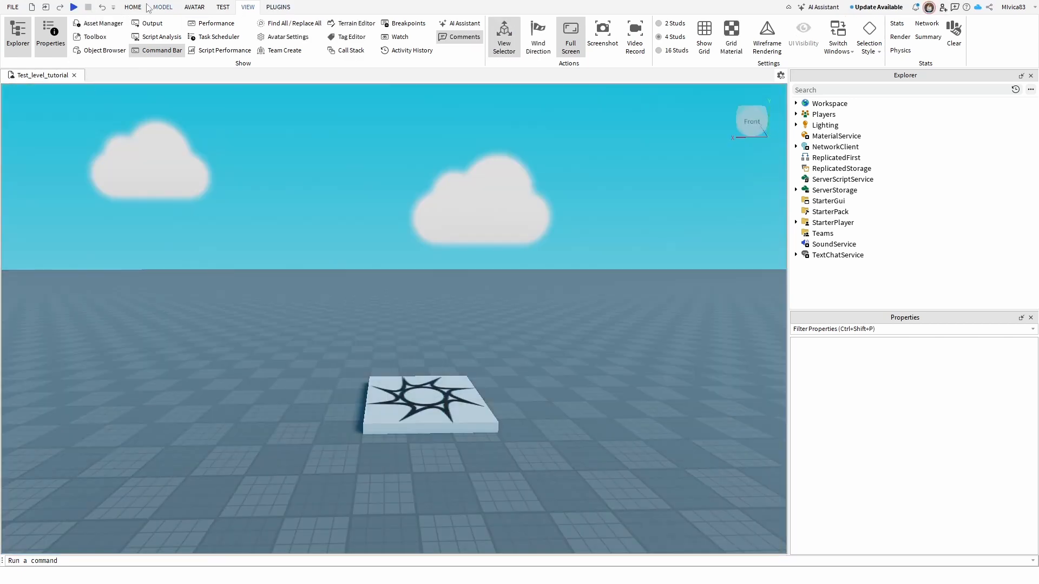
pyautogui.click(93, 36)
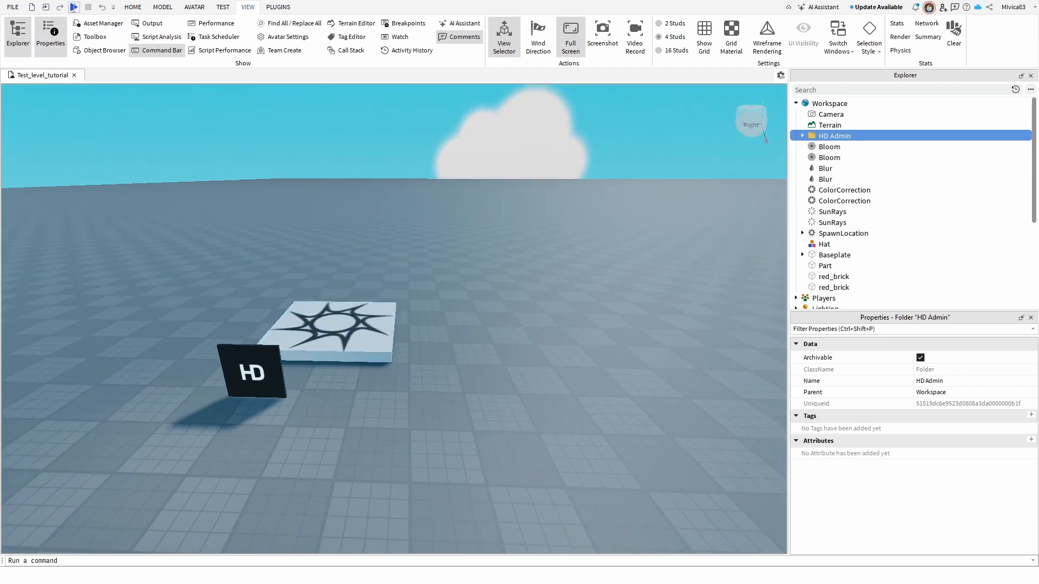
# Step: Play-test to check the Owner rank notice and dashboard, then open HD Admin's Settings script
pyautogui.click(74, 7)
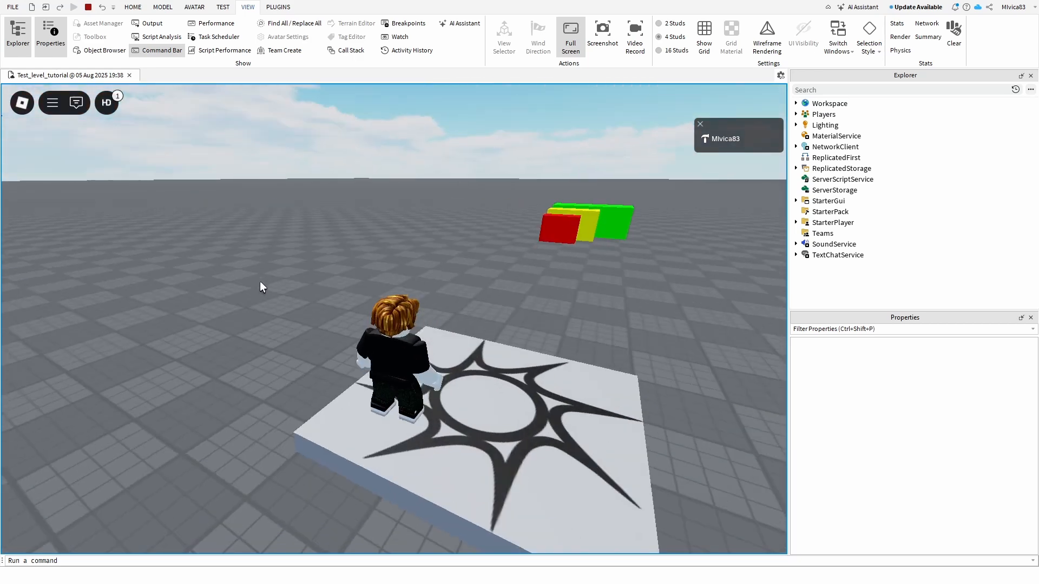
pyautogui.click(105, 102)
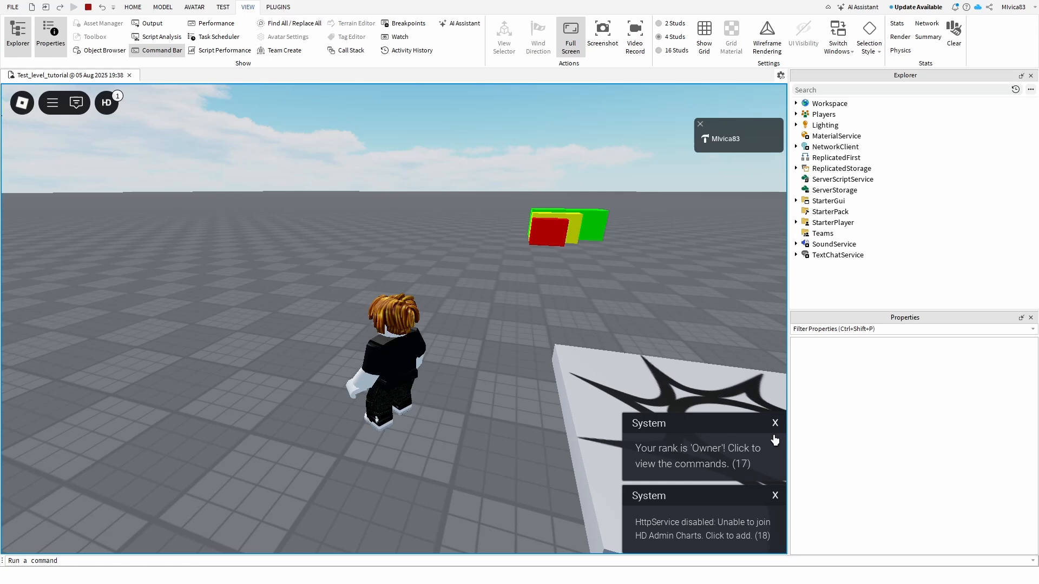
pyautogui.click(106, 103)
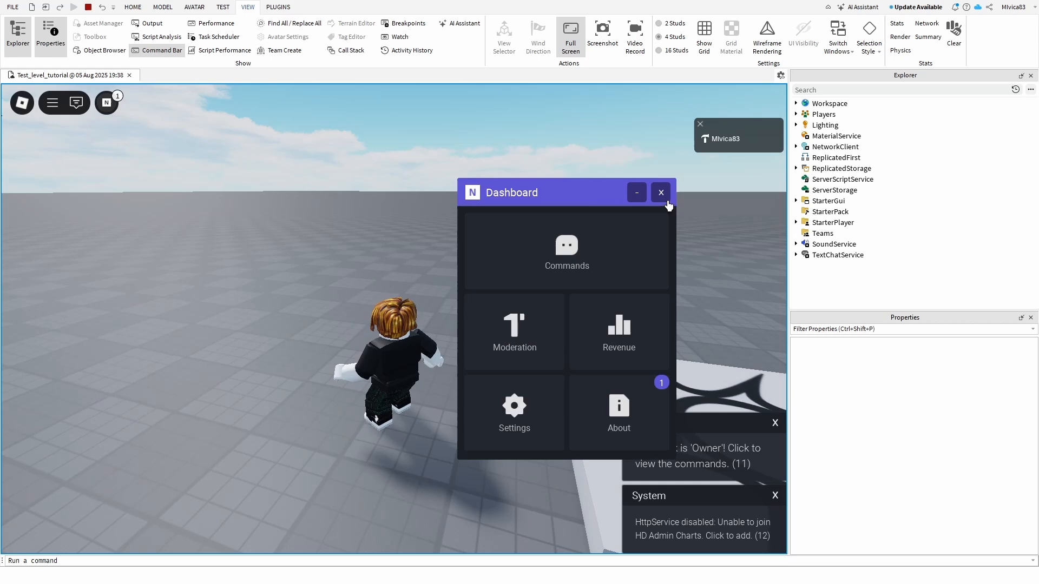
pyautogui.click(660, 193)
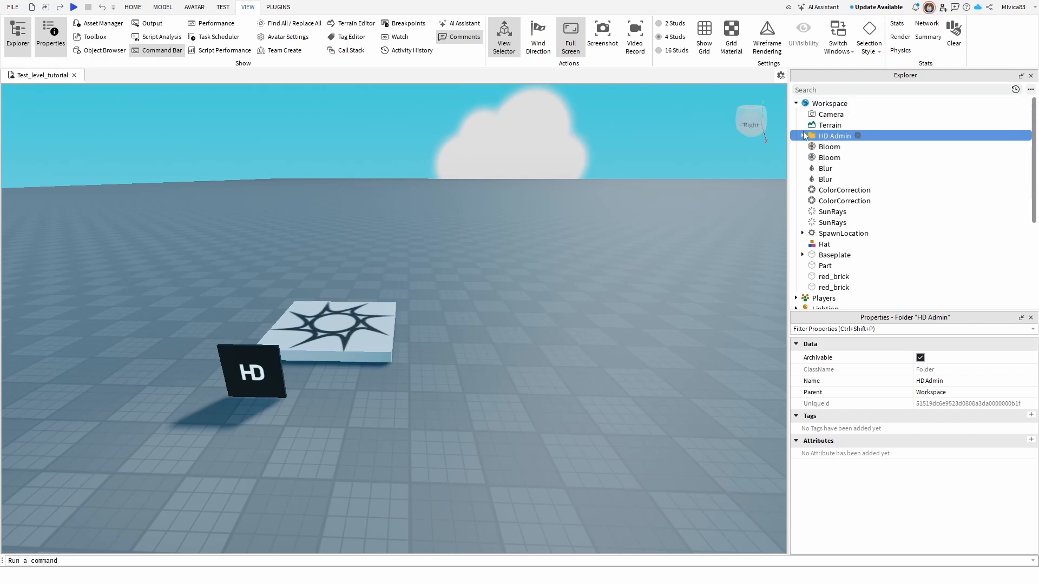
pyautogui.click(802, 135)
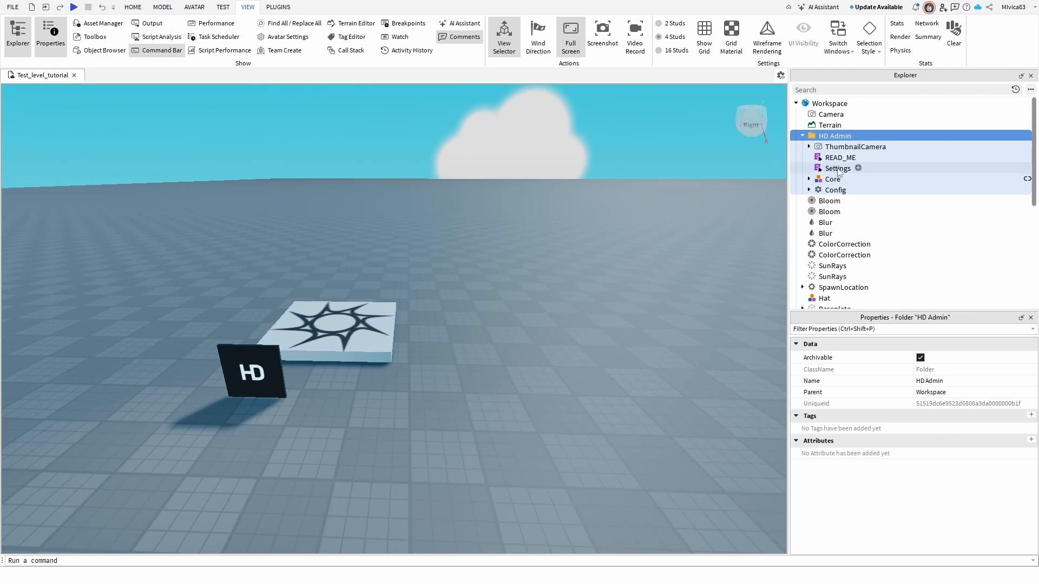
pyautogui.doubleClick(838, 167)
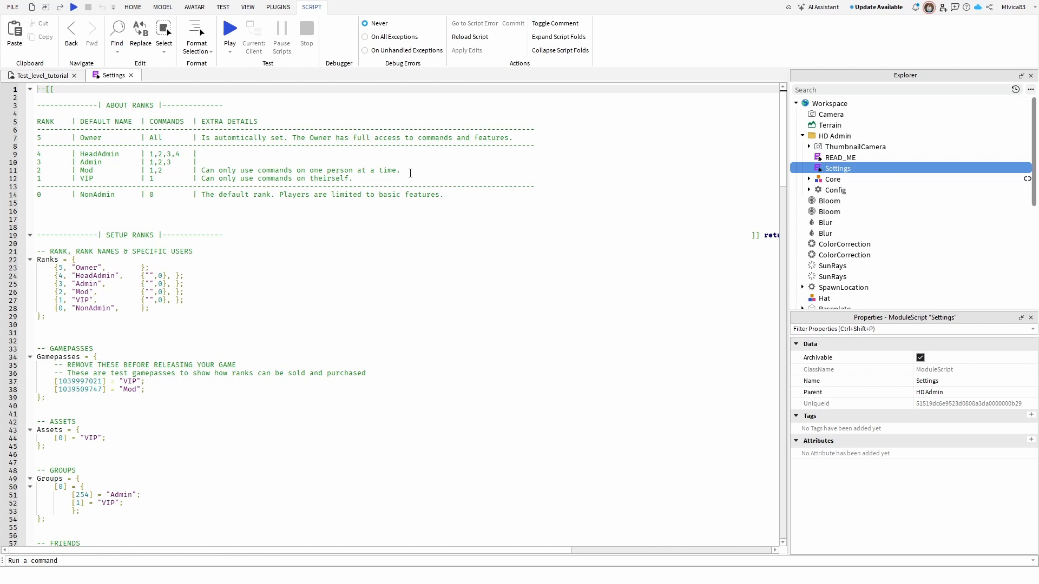
# Step: Scroll down to the Ranks table and edit the Admin rank's user entry
pyautogui.scroll(-3)
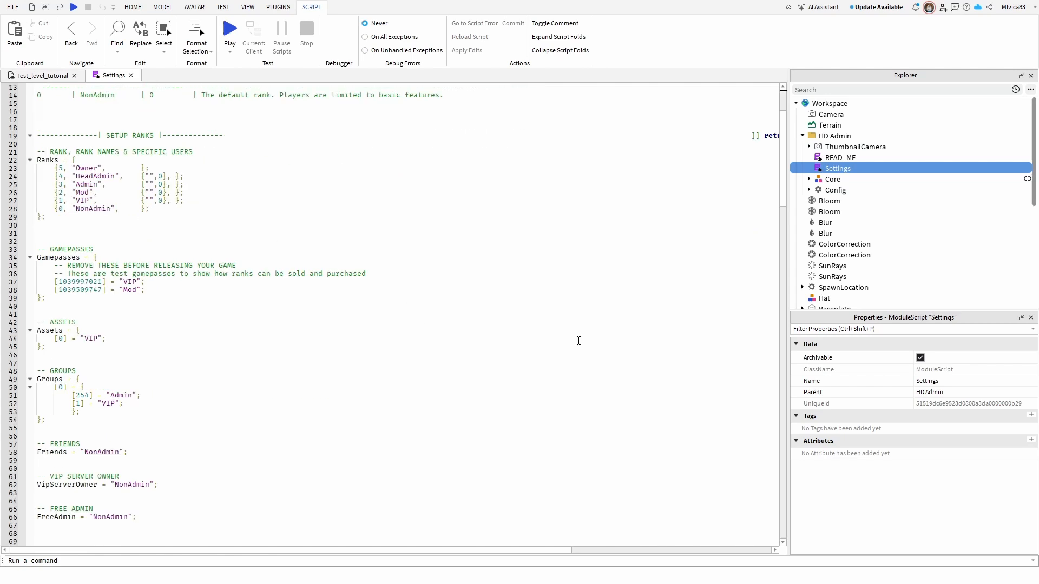
pyautogui.scroll(-3)
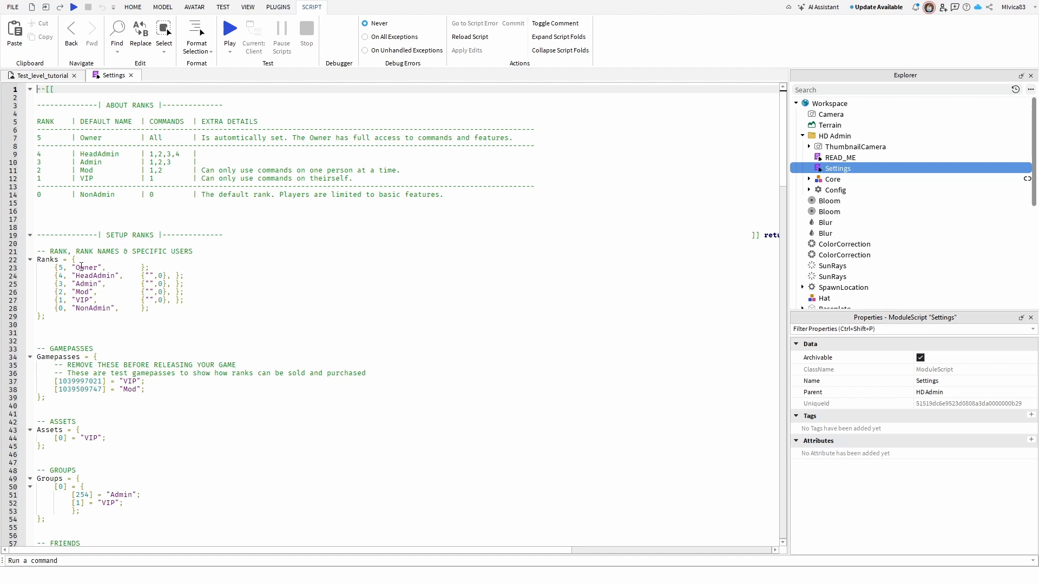
pyautogui.moveTo(150, 244)
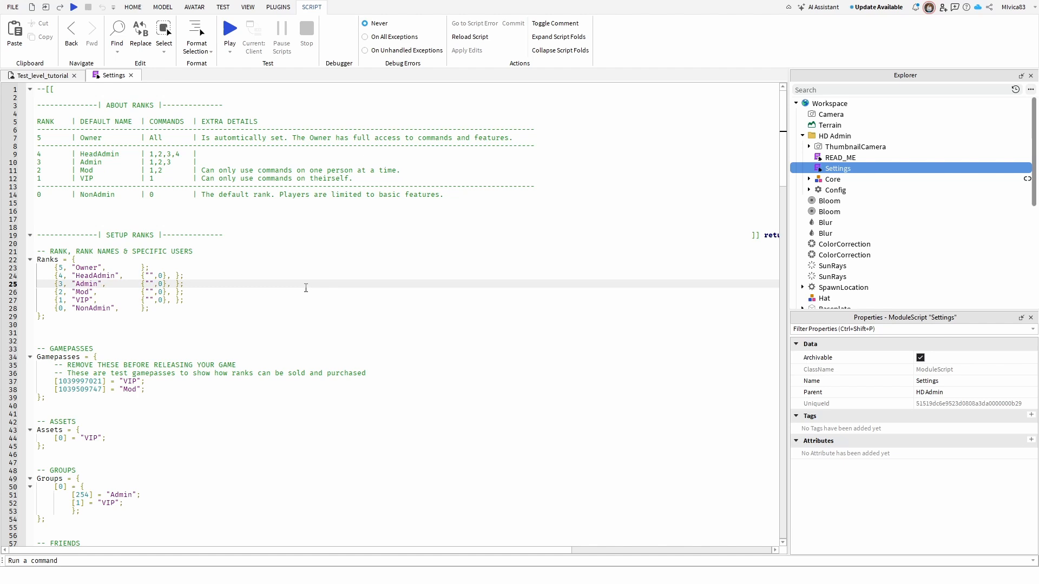
pyautogui.moveTo(330, 291)
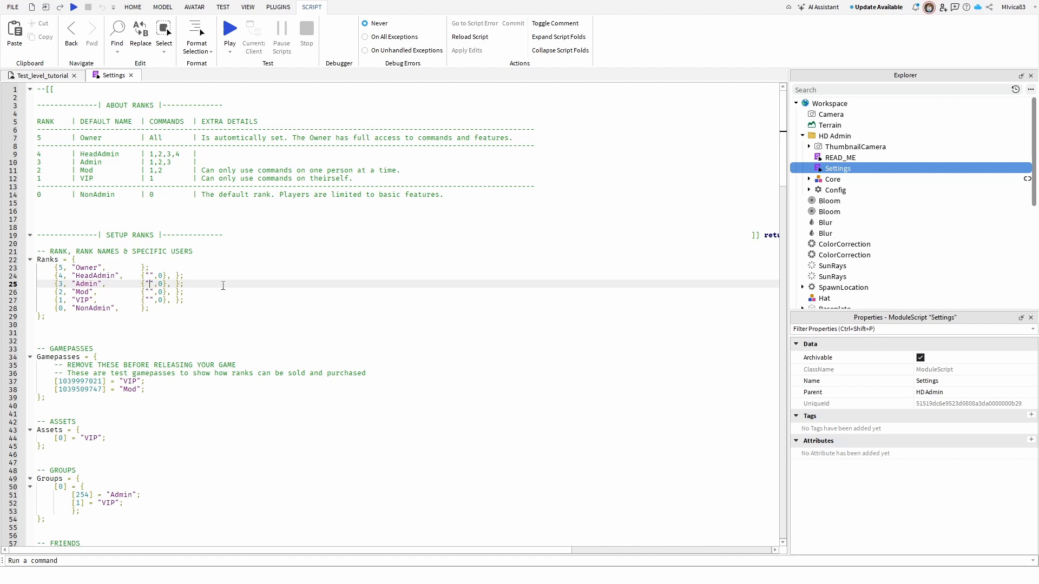
pyautogui.doubleClick(147, 284)
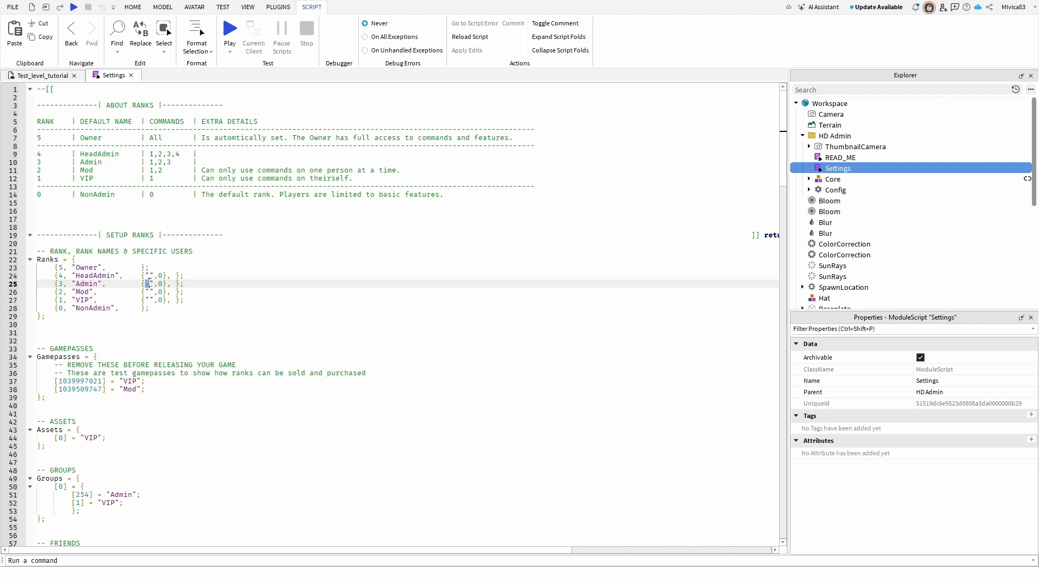
pyautogui.click(153, 284)
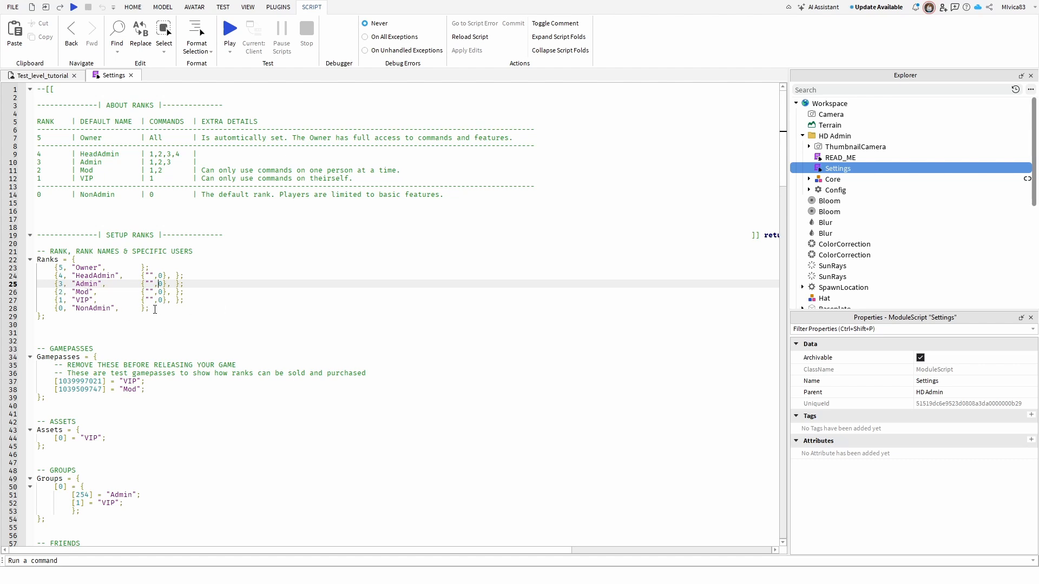
pyautogui.moveTo(130, 77)
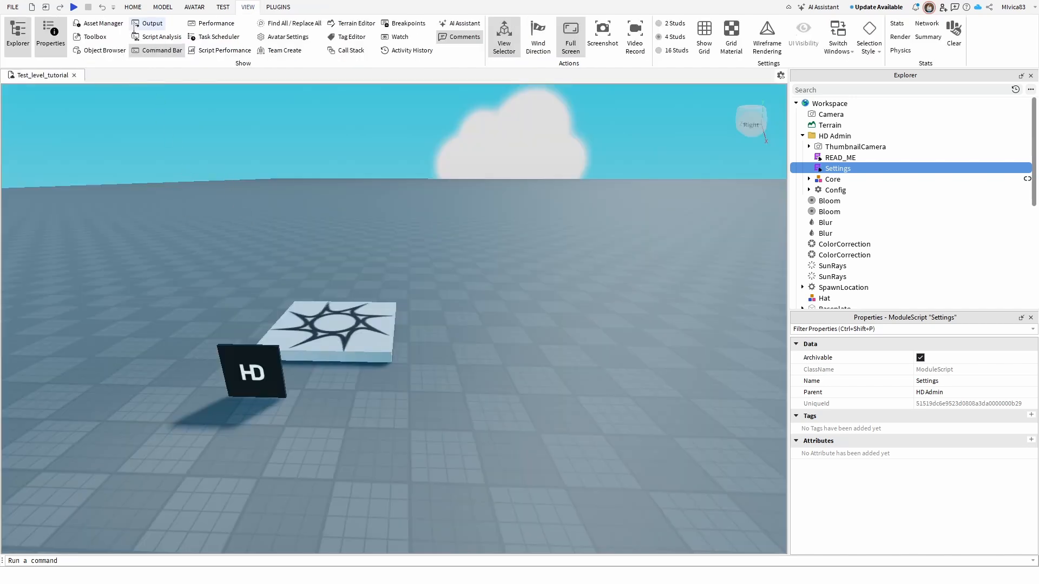
# Step: Start a play test and open the HD Admin dashboard to view the ranks
pyautogui.click(73, 7)
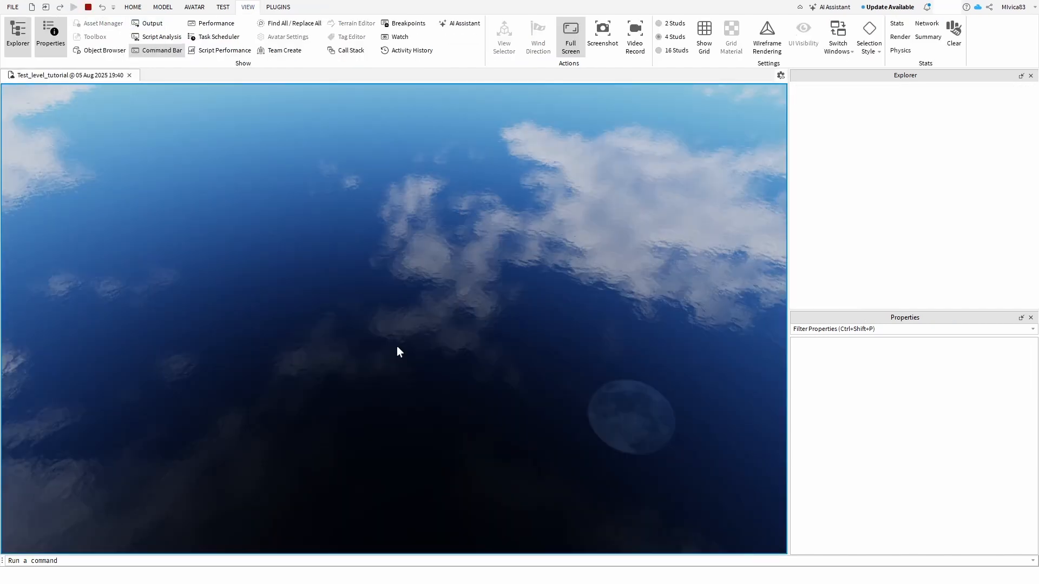
pyautogui.click(73, 7)
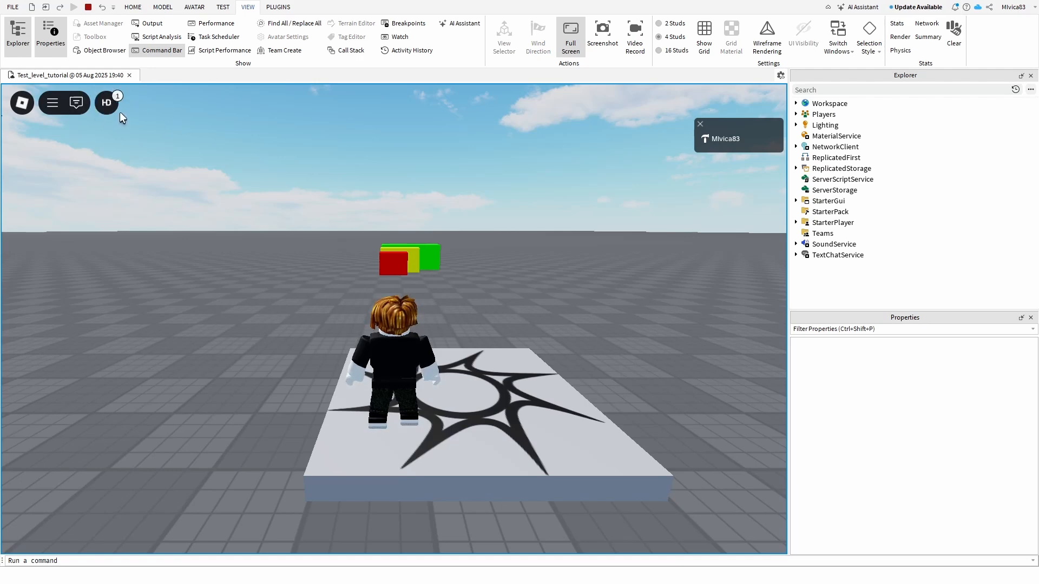
pyautogui.click(106, 102)
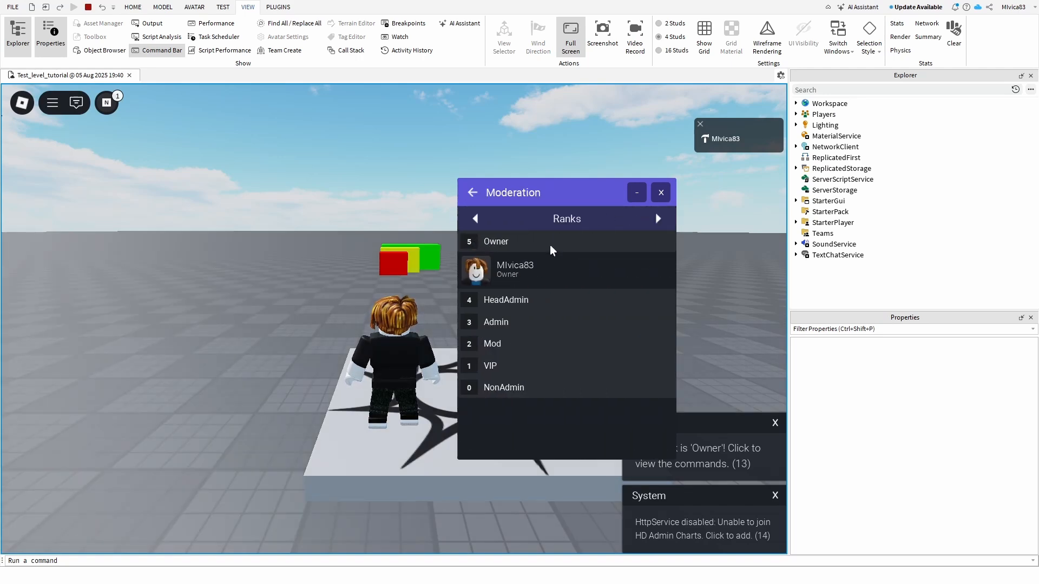
# Step: Scroll through the HD Admin Commands list, return to the main page, and close the dashboard
pyautogui.click(473, 192)
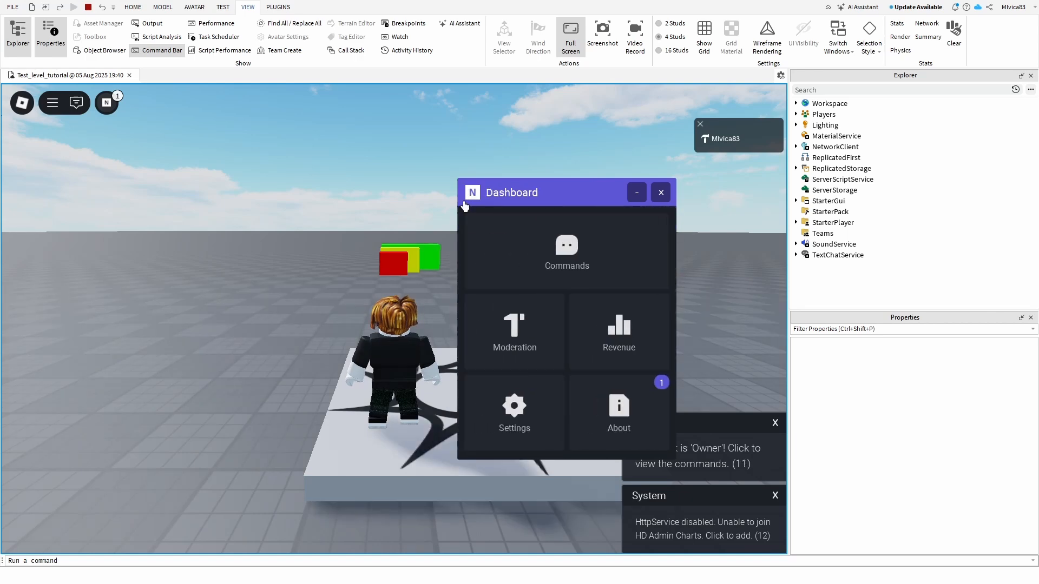
pyautogui.click(566, 252)
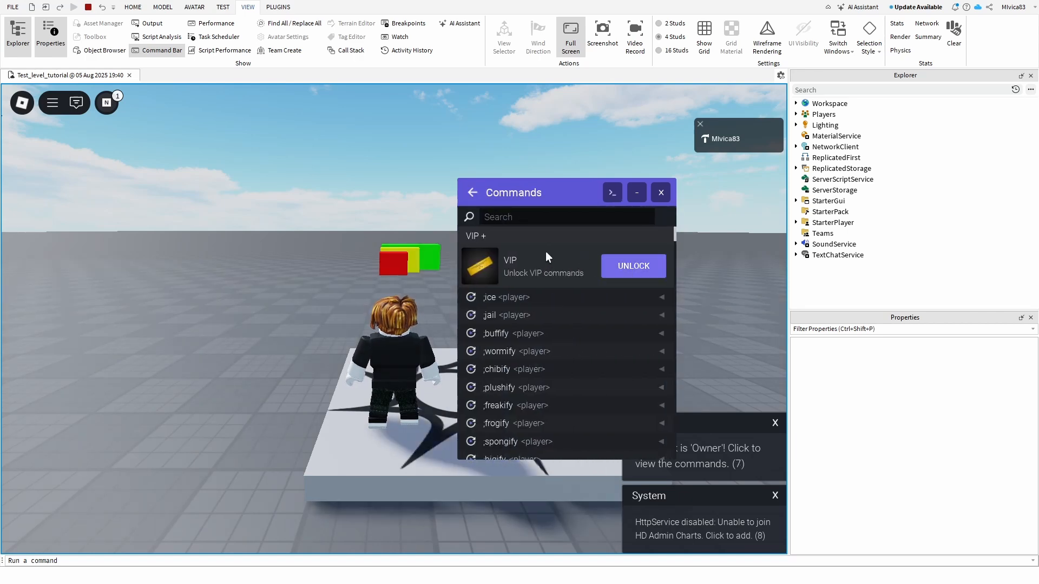
pyautogui.scroll(-3)
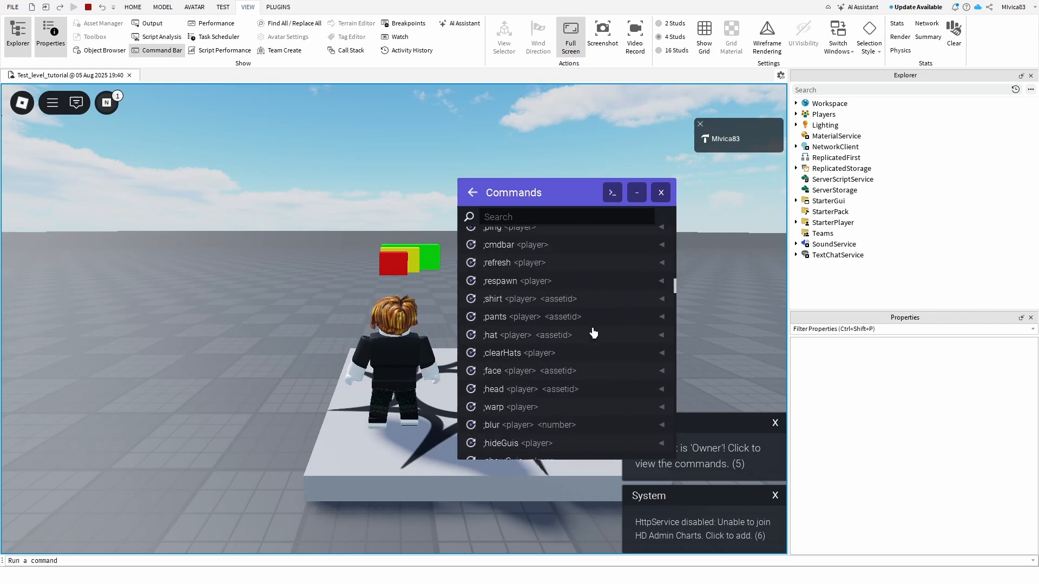
pyautogui.click(472, 192)
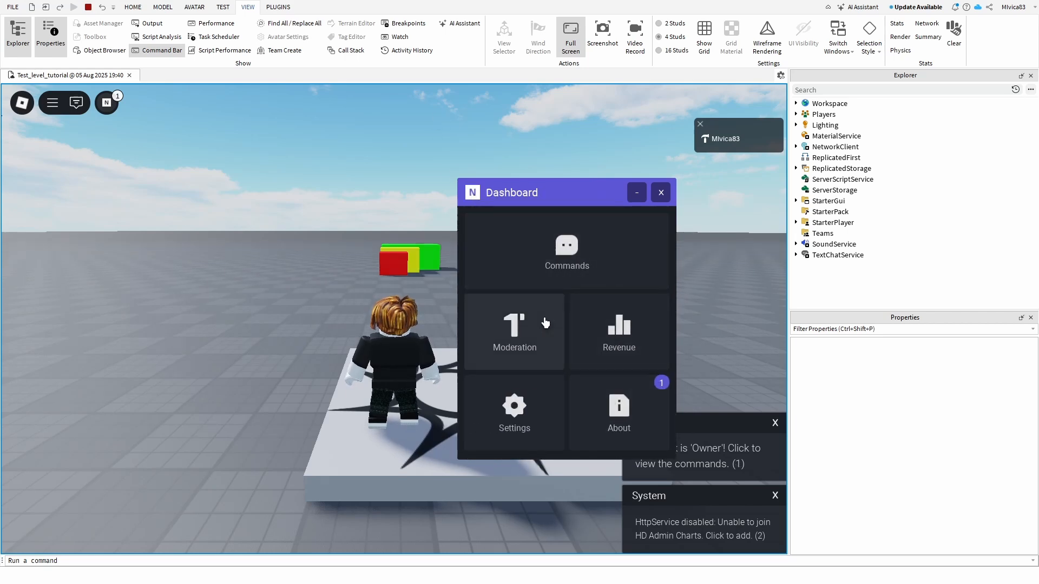
pyautogui.click(660, 192)
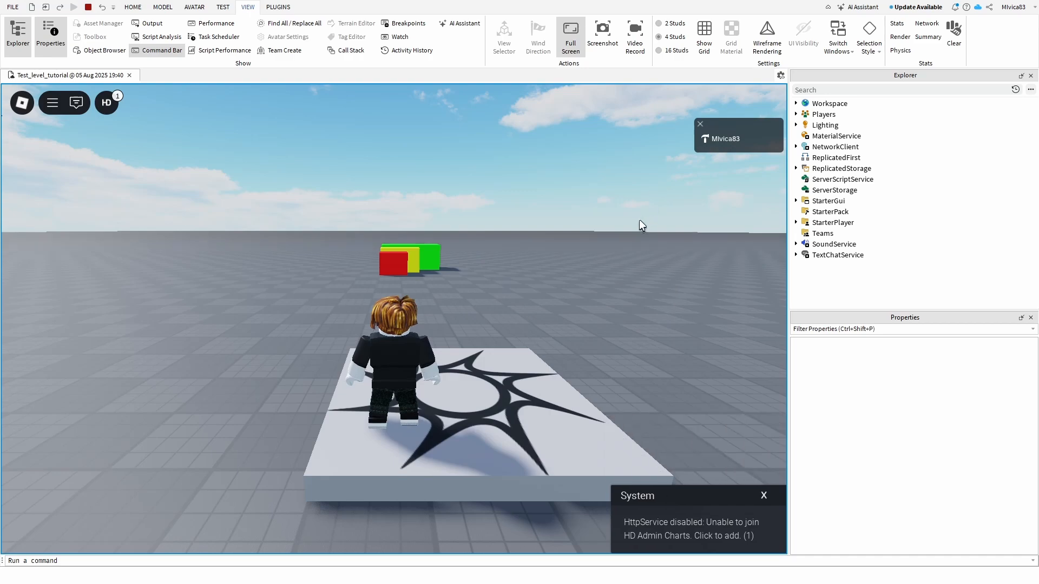